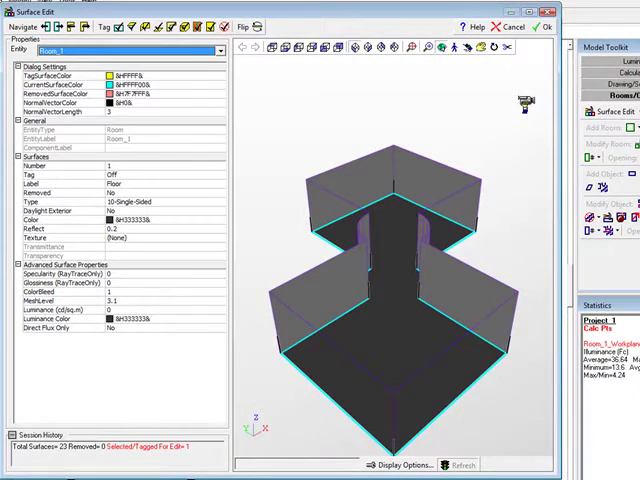
{"action": "mouse_move", "coordinate": [144, 28]}
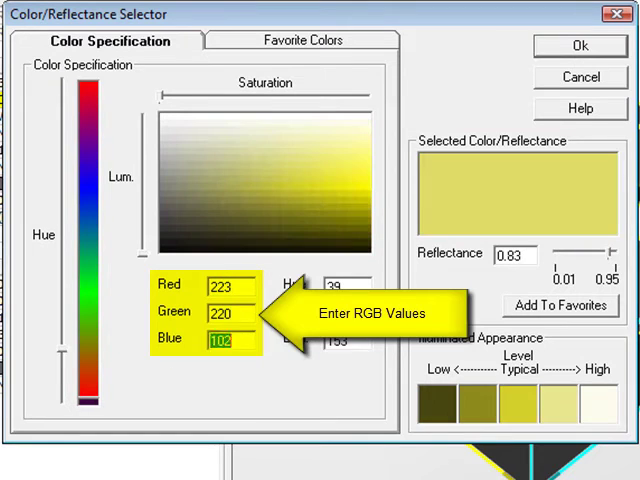
Enter blue 161 to complete RGB 223, 220, 161 and confirm the colour
{"action": "type", "text": "161"}
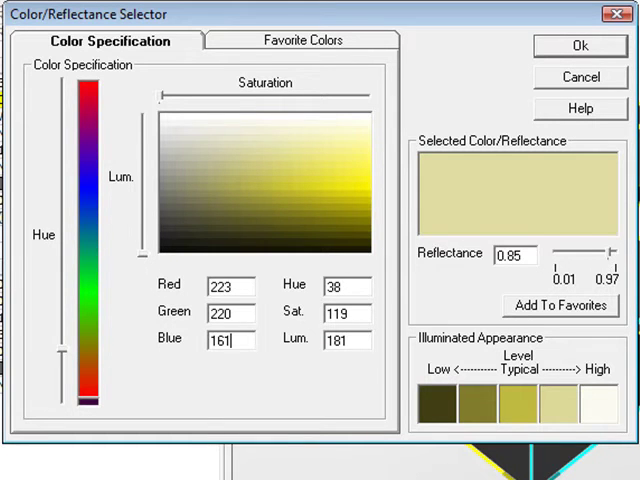
{"action": "left_click", "coordinate": [580, 44]}
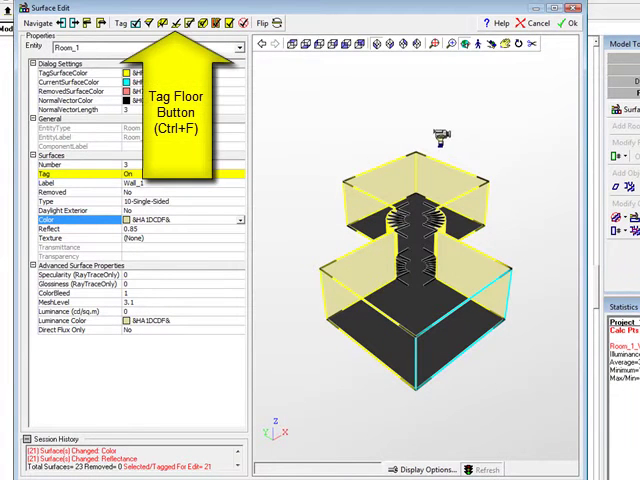
Tag all floor surfaces and apply the et2 carpet texture at fixed size
{"action": "left_click", "coordinate": [176, 22]}
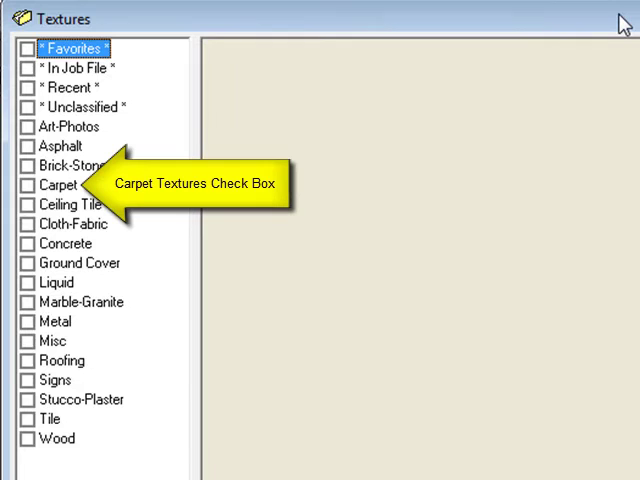
{"action": "left_click", "coordinate": [24, 182]}
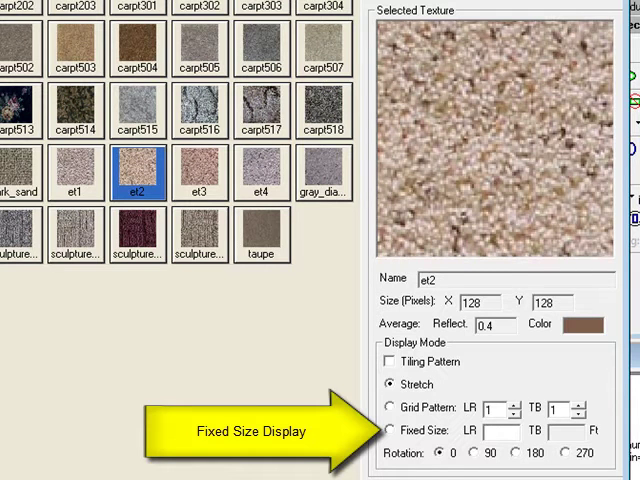
{"action": "left_click", "coordinate": [390, 430]}
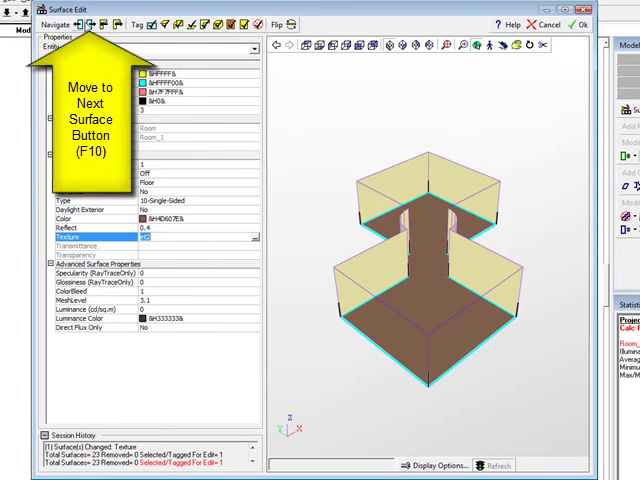
Apply brick_rustic_red from Brick-Stone to the next surface at Fixed Size LR 1.33
{"action": "left_click", "coordinate": [92, 24]}
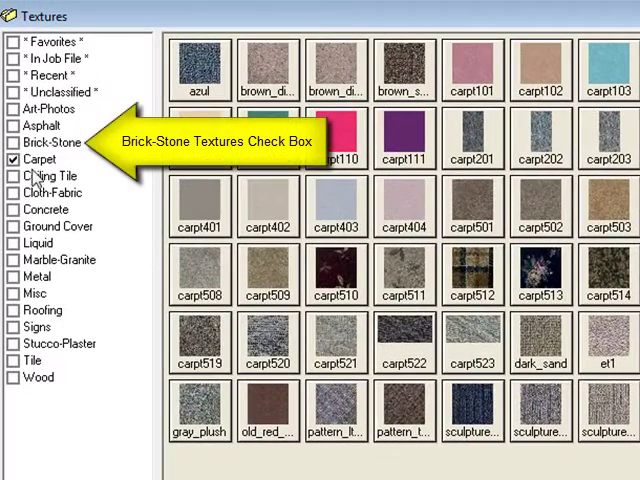
{"action": "left_click", "coordinate": [12, 142]}
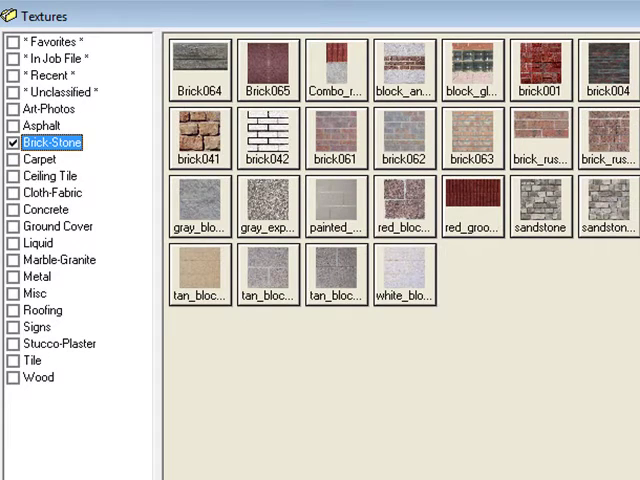
{"action": "mouse_move", "coordinate": [536, 158]}
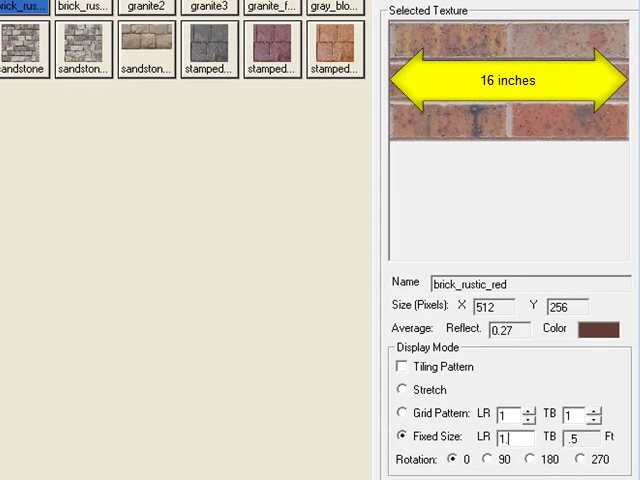
{"action": "type", "text": "1.33"}
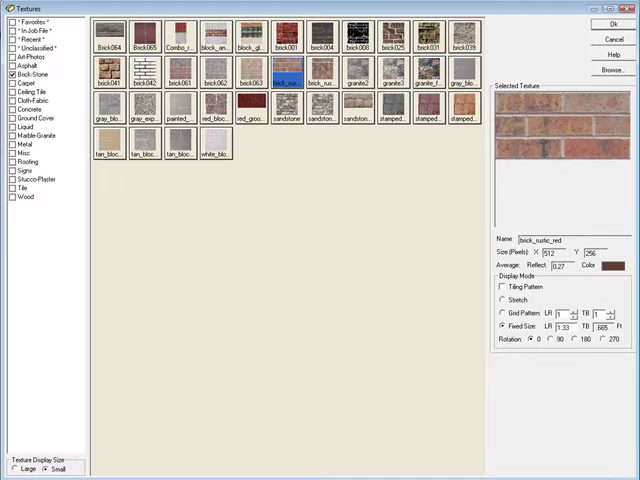
{"action": "left_click", "coordinate": [604, 24]}
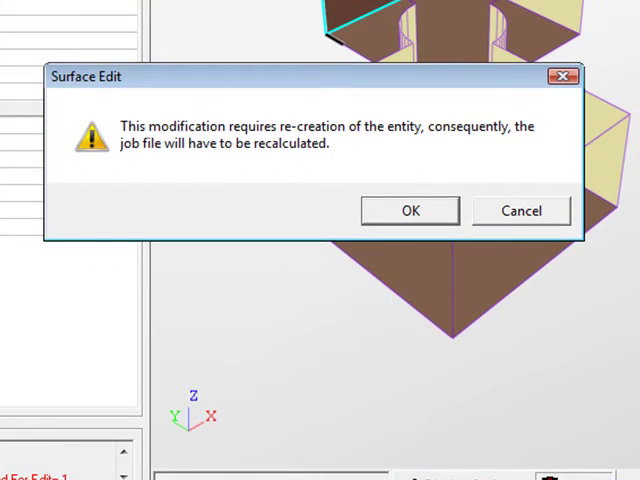
Accept the Surface Edit warning that the entity is re-created and needs recalculation
{"action": "left_click", "coordinate": [408, 210]}
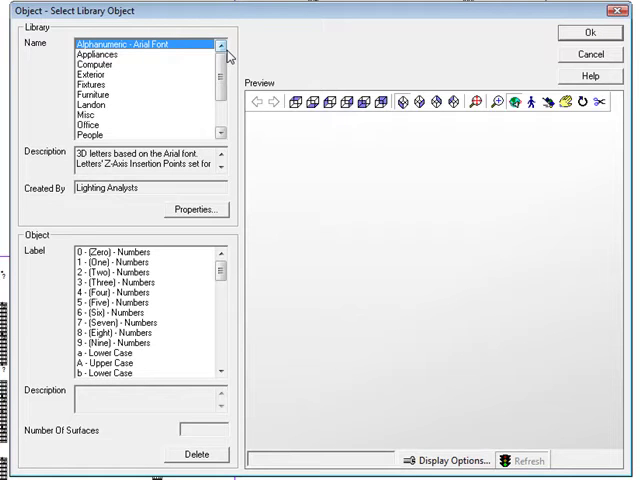
Choose the Workstation from the Office library and accept its object properties
{"action": "left_click", "coordinate": [92, 126]}
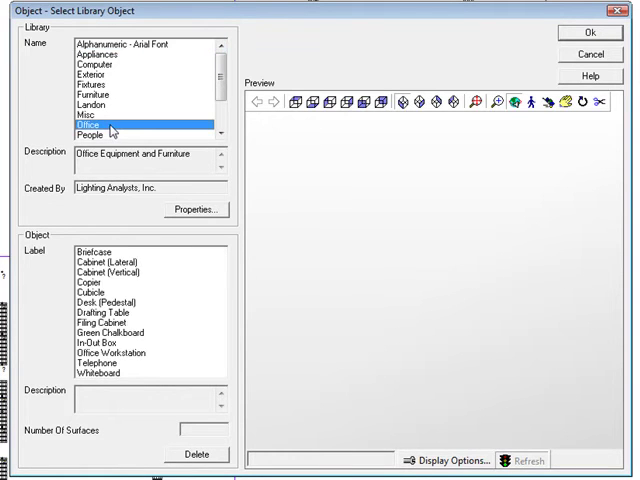
{"action": "mouse_move", "coordinate": [160, 252]}
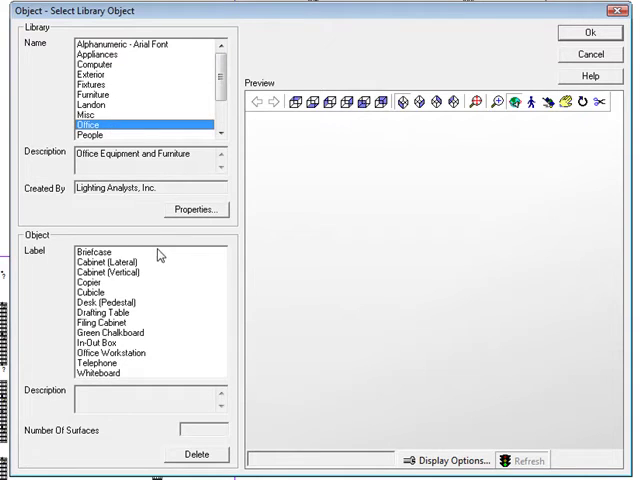
{"action": "left_click", "coordinate": [110, 352]}
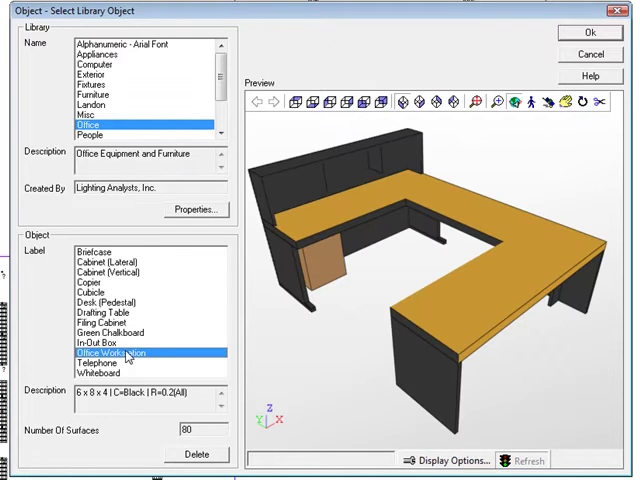
{"action": "mouse_move", "coordinate": [504, 82]}
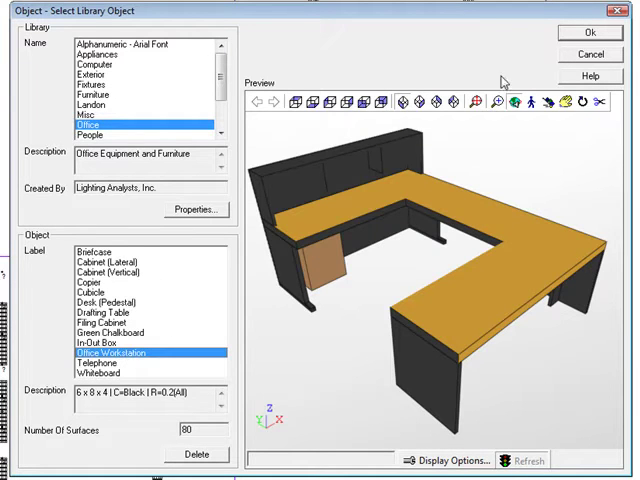
{"action": "left_click", "coordinate": [196, 210]}
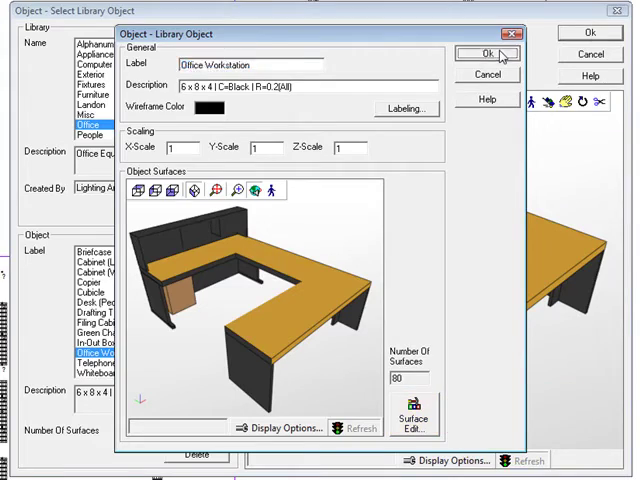
{"action": "left_click", "coordinate": [484, 52]}
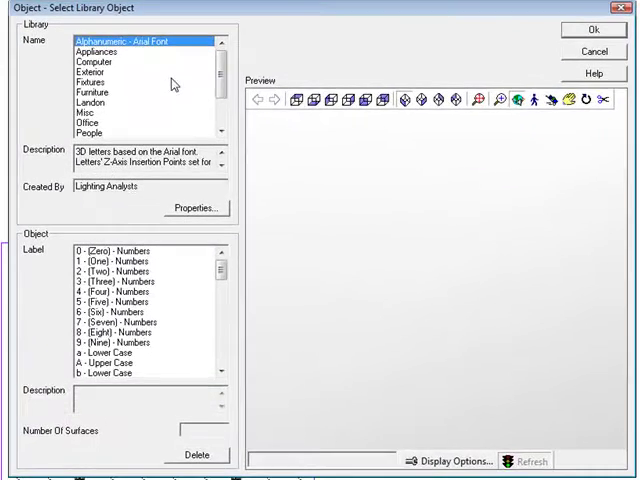
Browse the Home furnishings library for more furniture to place in the plan
{"action": "left_click", "coordinate": [90, 88]}
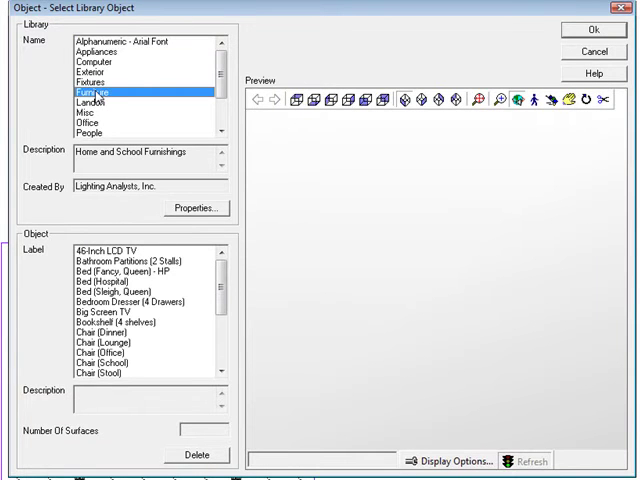
{"action": "scroll", "scroll_direction": "down", "scroll_amount": 3}
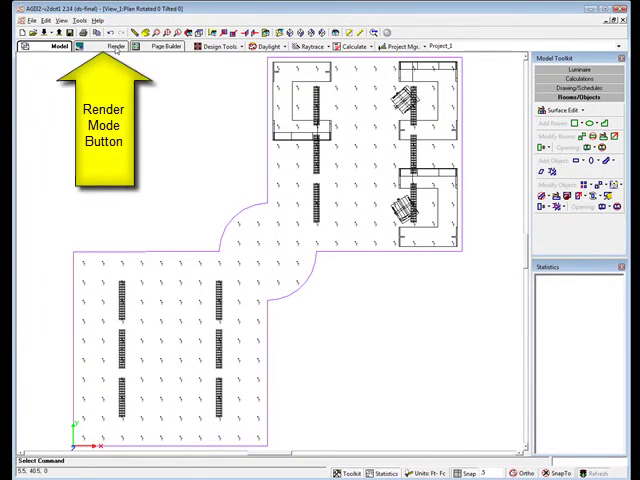
Switch to Render mode and bring up the Calculate menu
{"action": "left_click", "coordinate": [116, 46]}
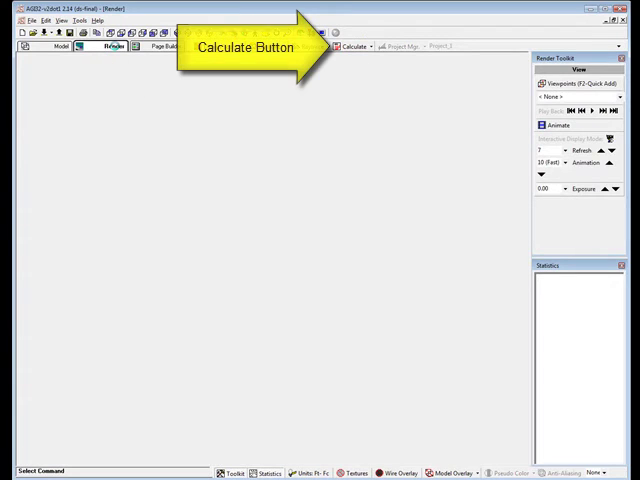
{"action": "left_click", "coordinate": [352, 46]}
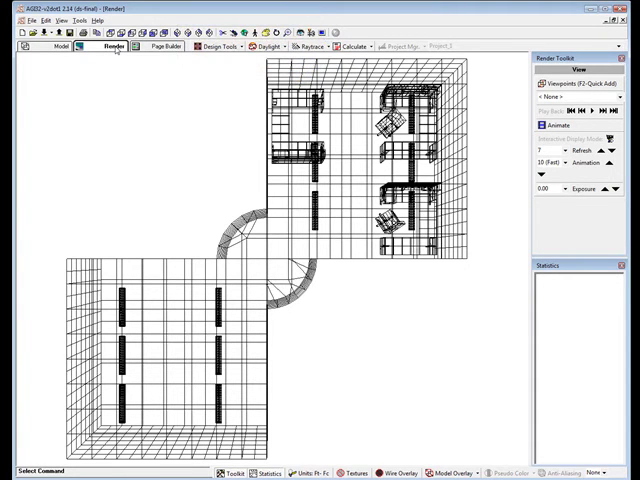
{"action": "mouse_move", "coordinate": [136, 64]}
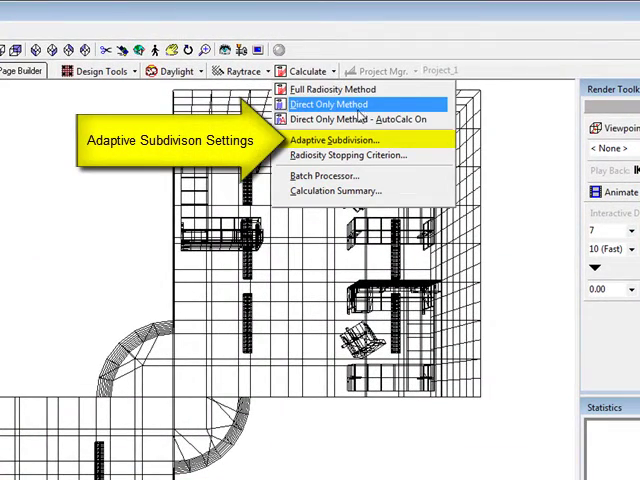
Enable Adaptive Subdivision with default level 3, 0.50 sq ft and 1.5 threshold, and confirm
{"action": "left_click", "coordinate": [330, 140]}
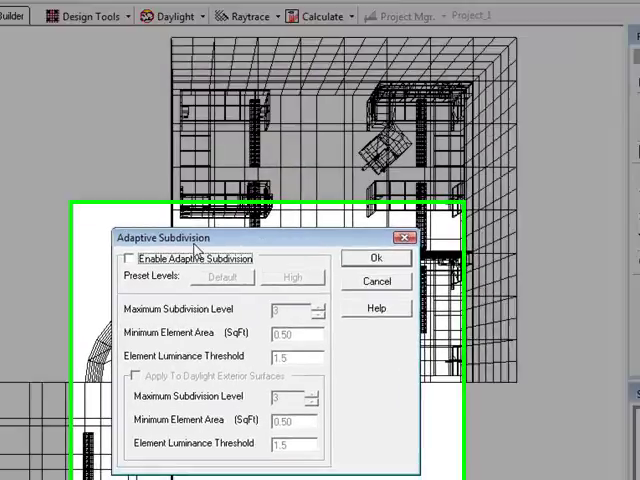
{"action": "left_click", "coordinate": [136, 258]}
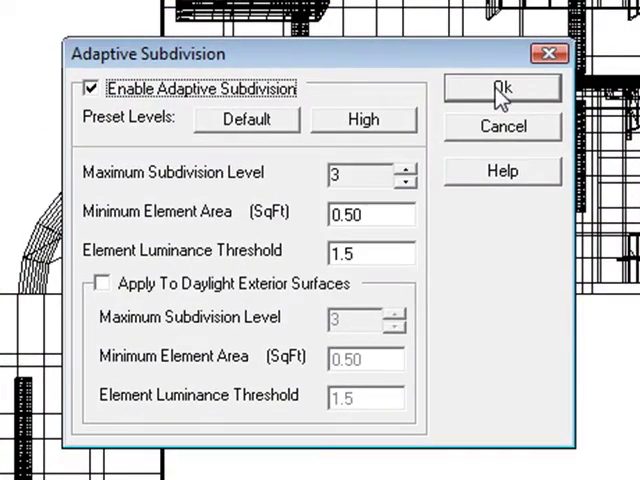
{"action": "left_click", "coordinate": [502, 88]}
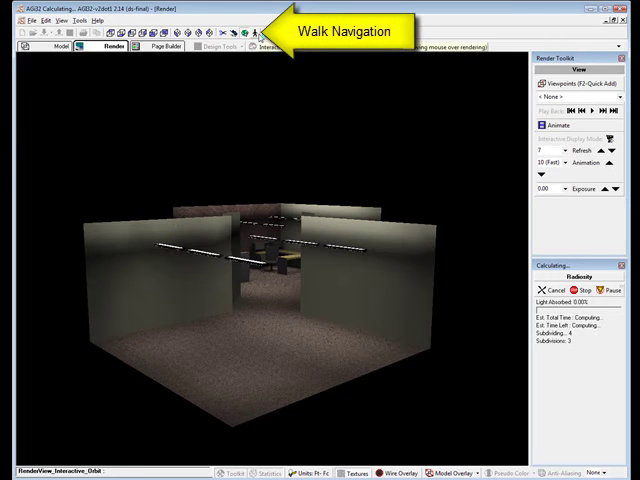
Walk through the radiosity-rendered office room with Walk Navigation
{"action": "left_click", "coordinate": [258, 32]}
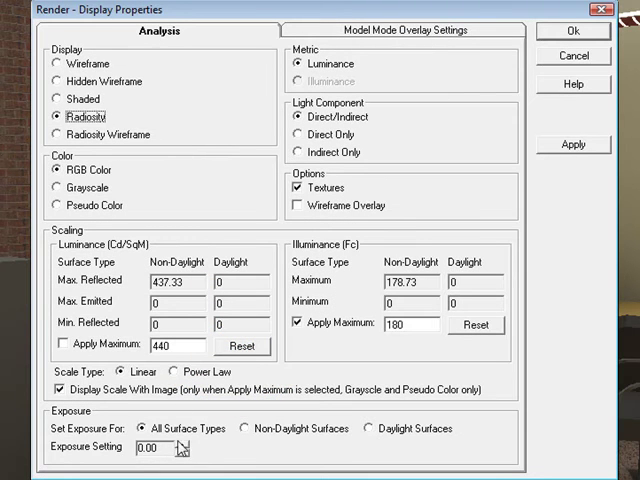
Raise the Exposure Setting spinner from 0.00 to 1.00
{"action": "left_click", "coordinate": [184, 444]}
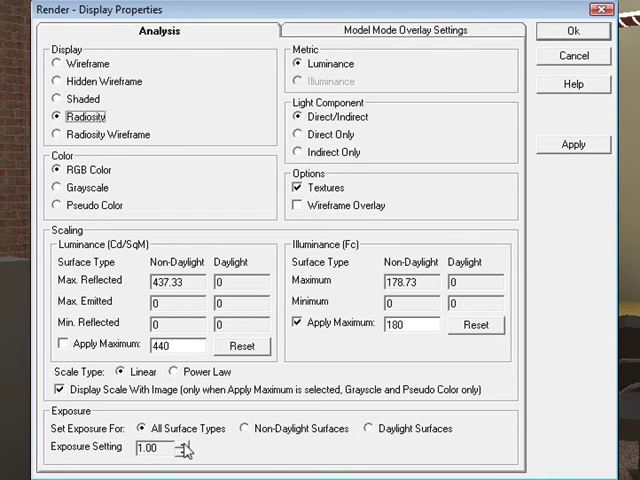
{"action": "mouse_move", "coordinate": [516, 444]}
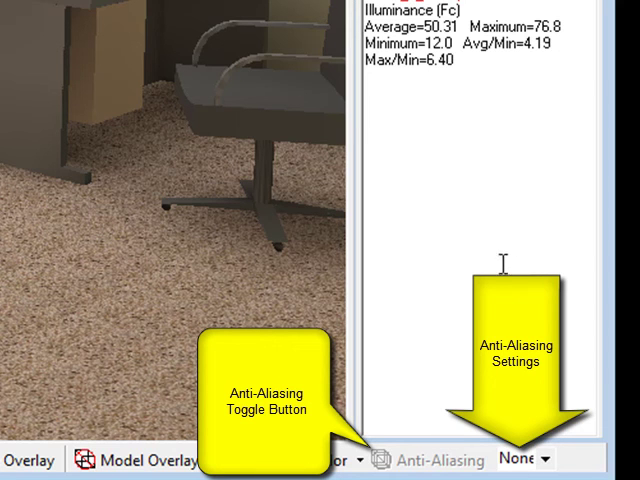
List the anti-aliasing levels None, 2, 4, 8 and 16 from the status bar, currently None
{"action": "left_click", "coordinate": [524, 460]}
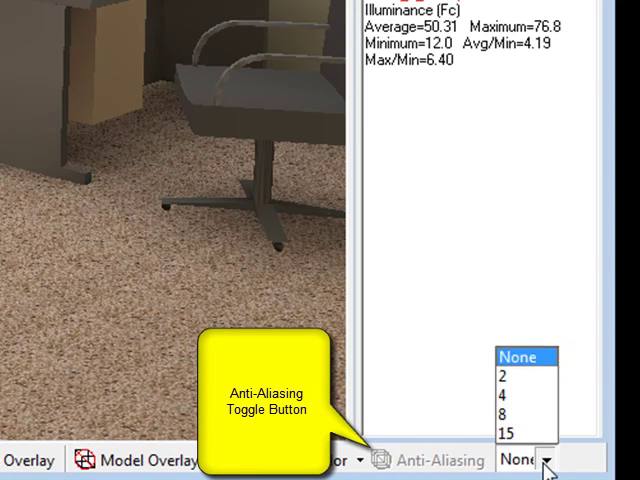